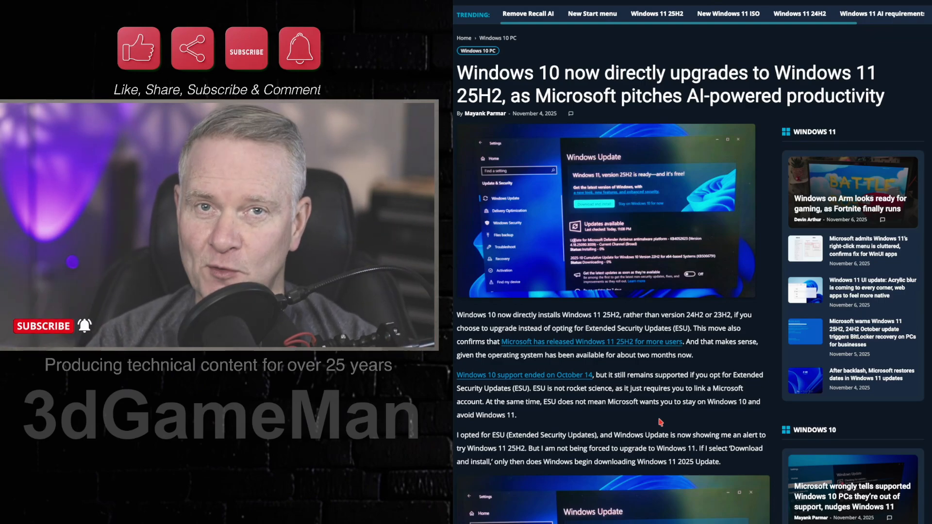
{"action": "scroll", "scroll_direction": "down", "scroll_amount": 3}
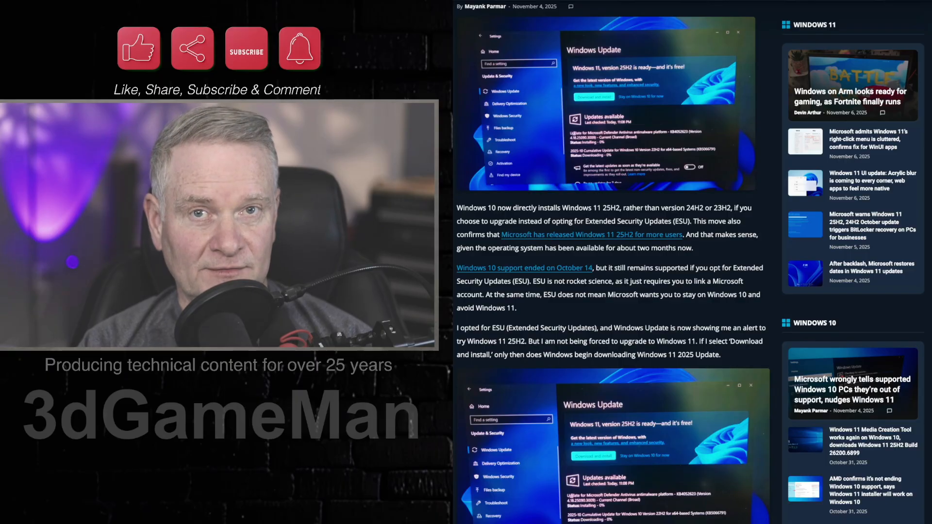
{"action": "scroll", "scroll_direction": "down", "scroll_amount": 3}
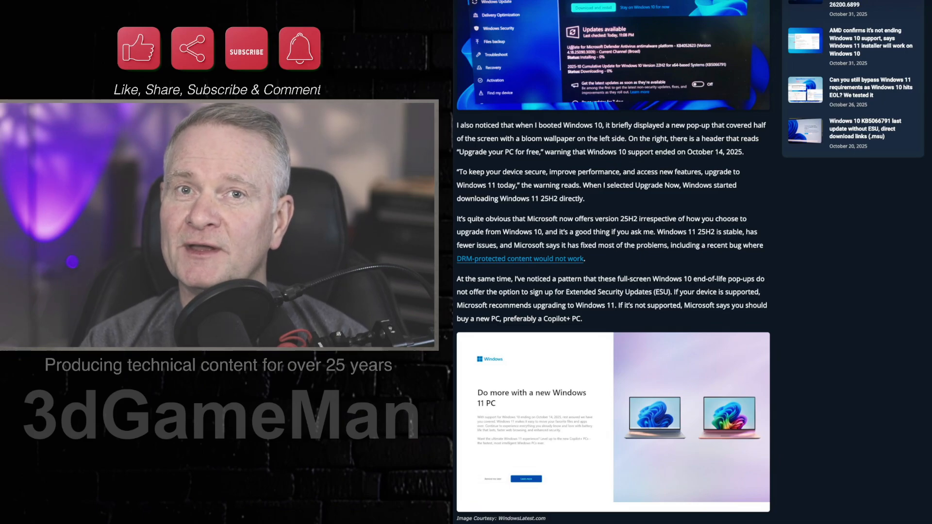
{"action": "scroll", "scroll_direction": "down", "scroll_amount": 3}
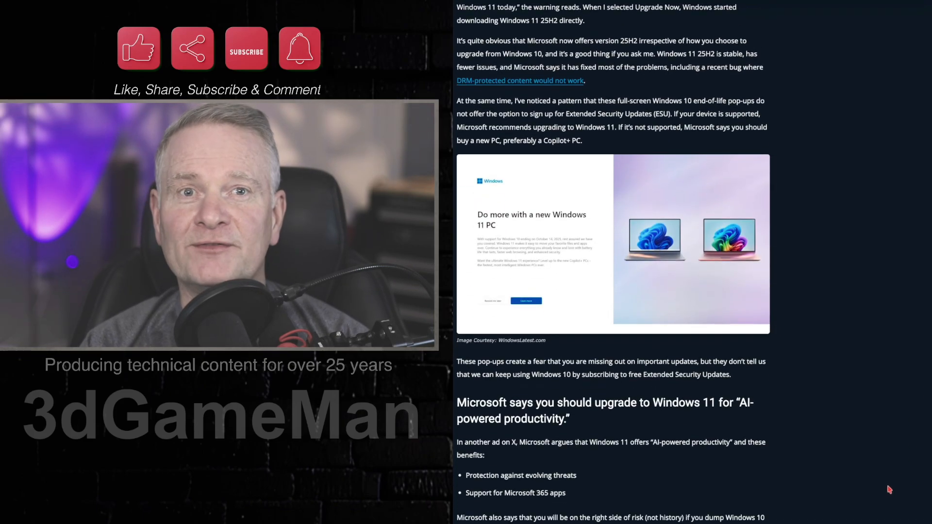
{"action": "scroll", "scroll_direction": "down", "scroll_amount": 3}
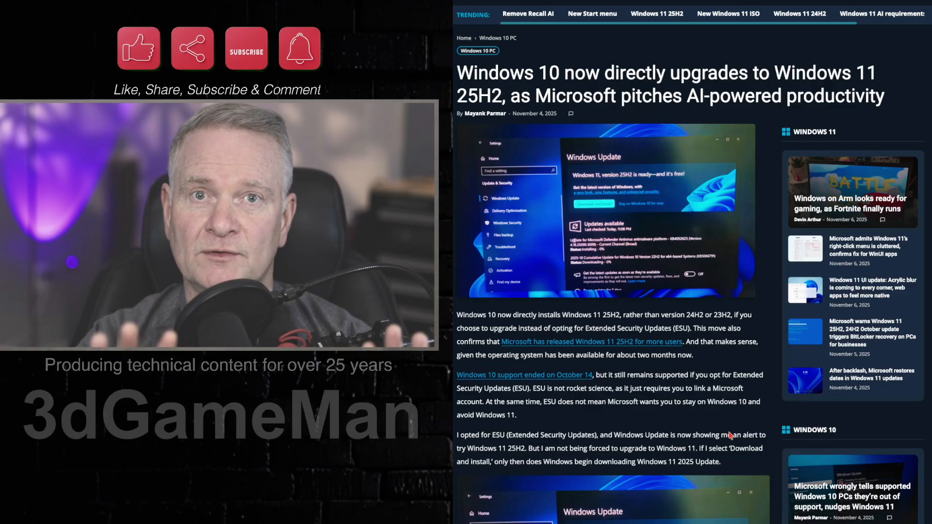
{"action": "scroll", "scroll_direction": "down", "scroll_amount": 3}
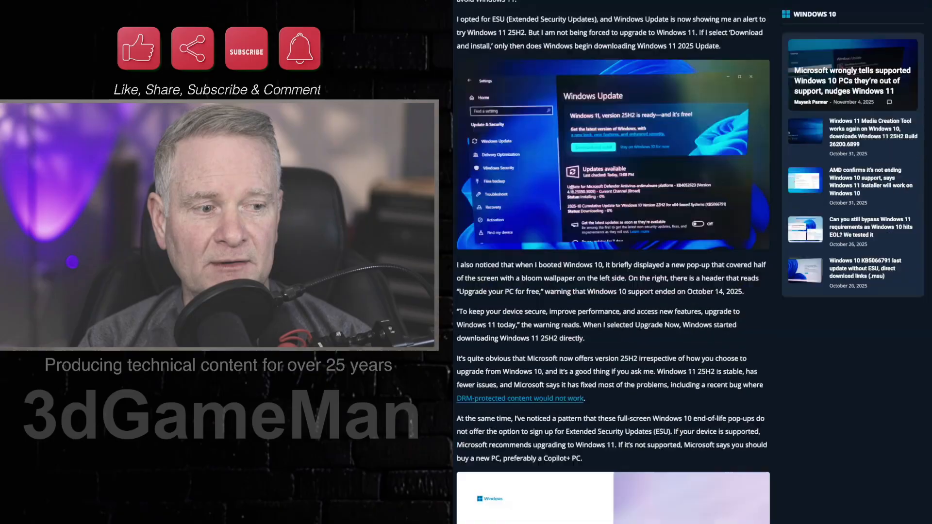
{"action": "scroll", "scroll_direction": "down", "scroll_amount": 3}
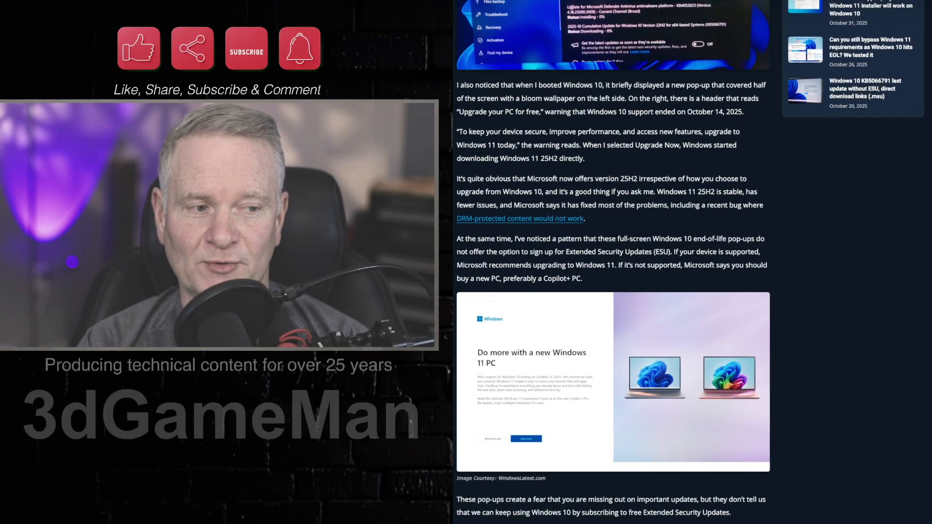
{"action": "scroll", "scroll_direction": "down", "scroll_amount": 3}
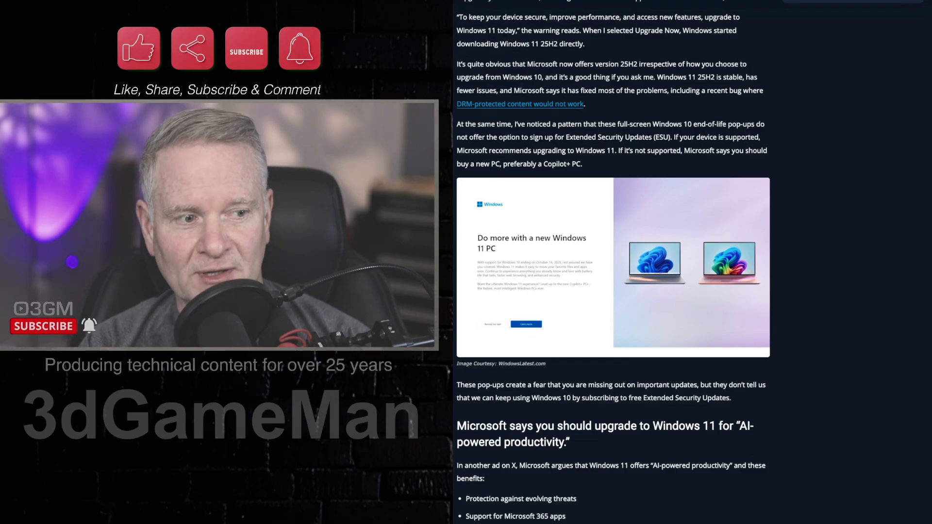
{"action": "scroll", "scroll_direction": "down", "scroll_amount": 3}
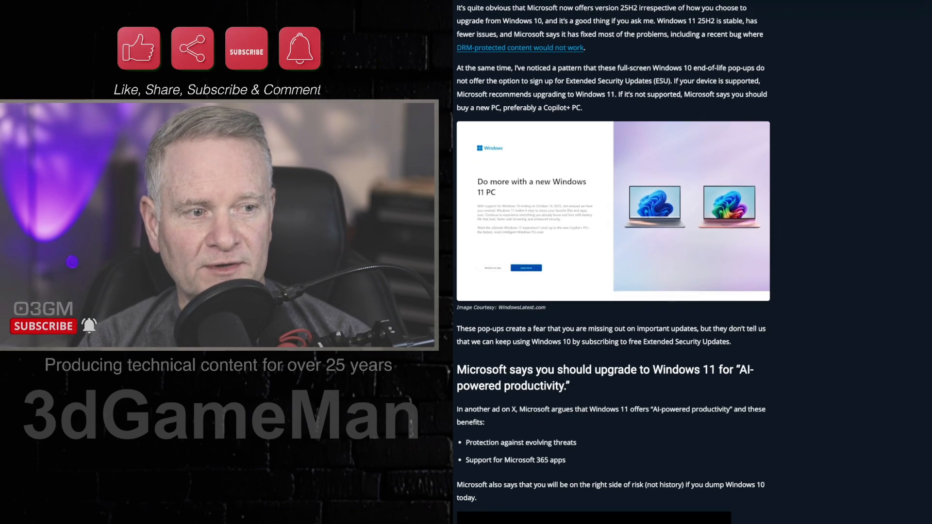